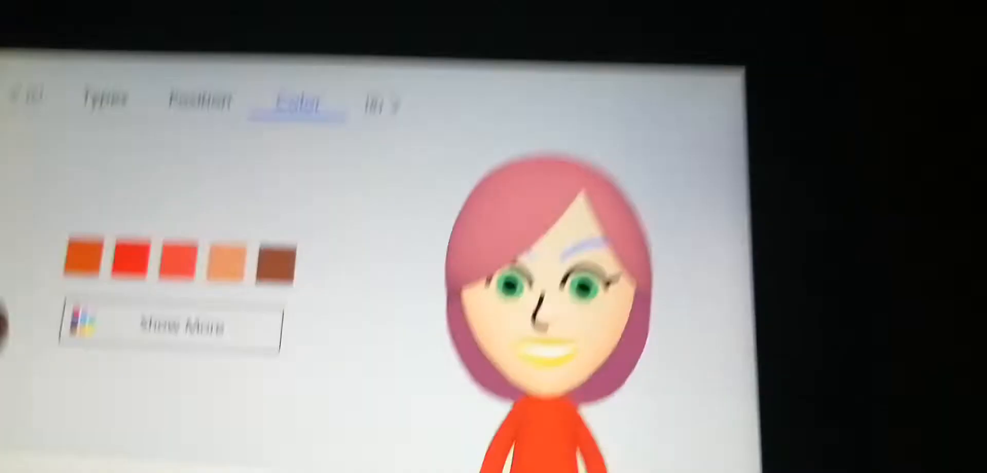
- Expand the full colour palette while fitting dark sunglasses and a black shirt
{"action": "left_click", "coordinate": [170, 325]}
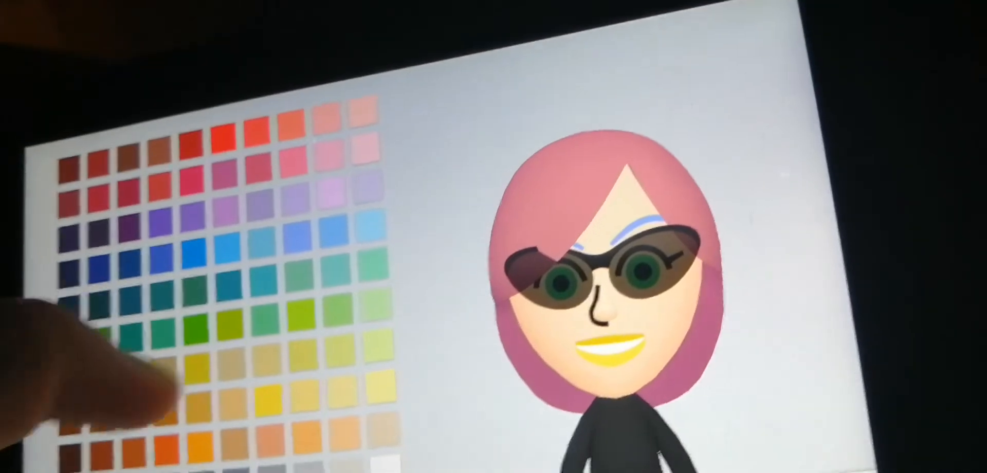
- Give the Mii's sunglasses blue-tinted lenses from the expanded colour palette
{"action": "left_click", "coordinate": [193, 373]}
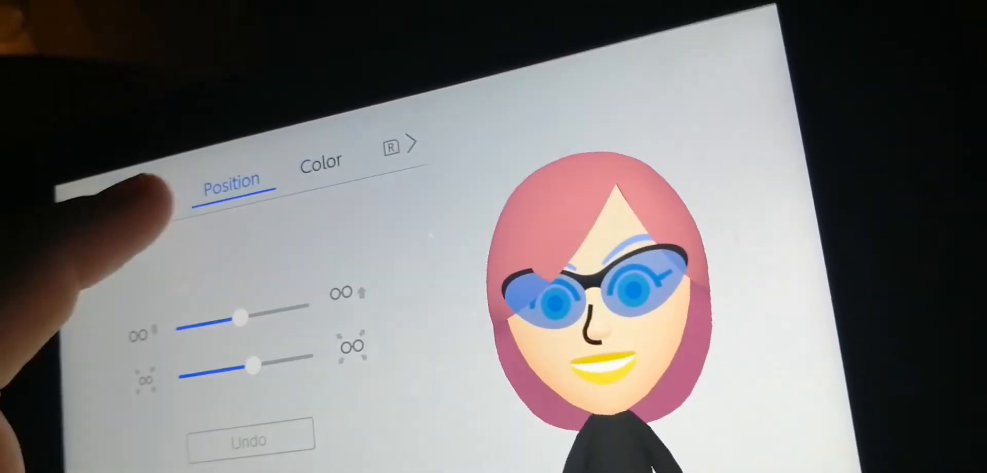
- Switch to rectangular frames and expand the palette to choose lavender for the glasses
{"action": "left_click", "coordinate": [321, 160]}
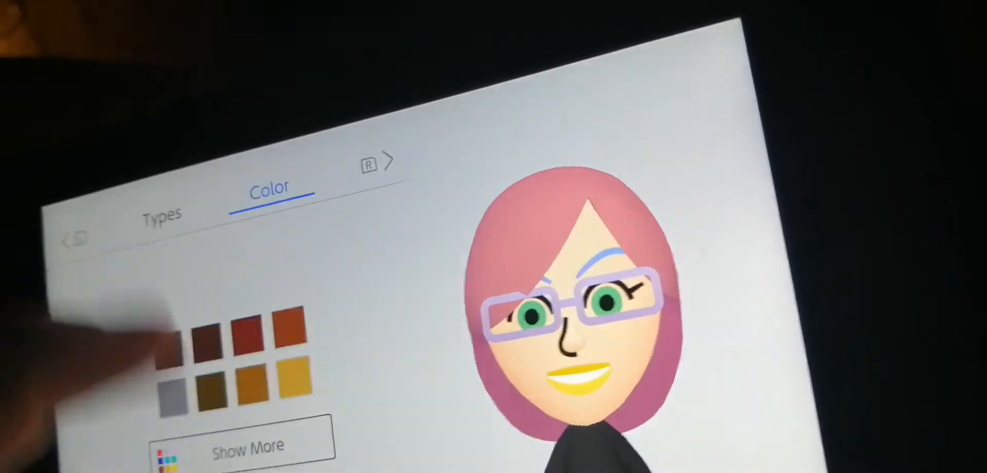
{"action": "left_click", "coordinate": [246, 444]}
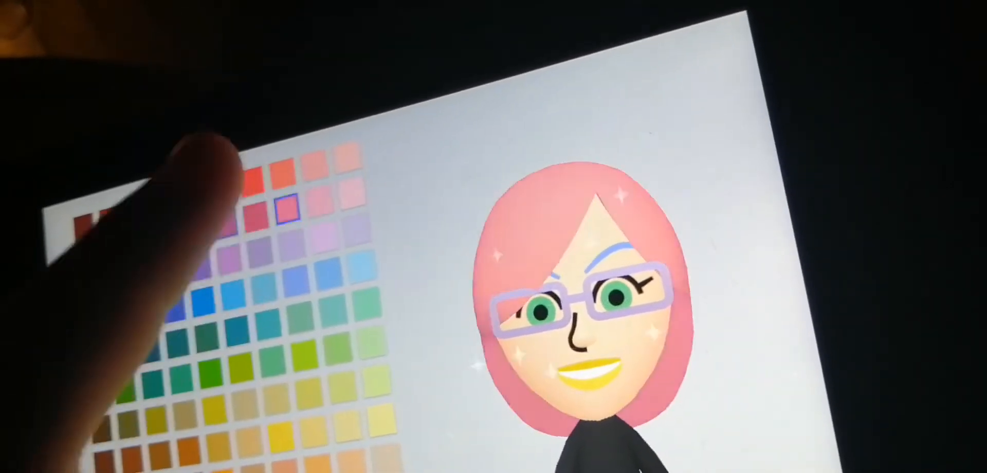